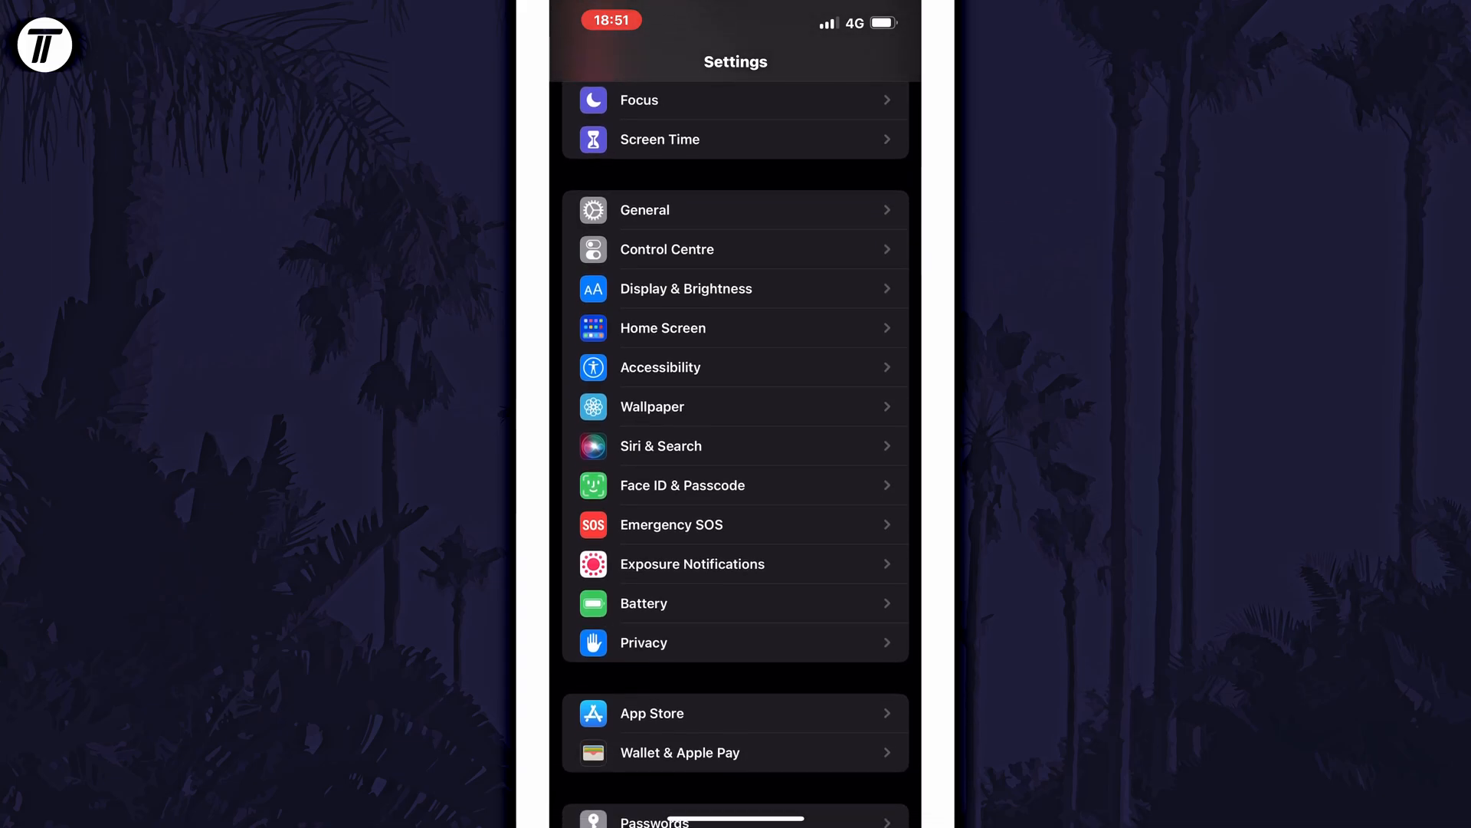
Step: Turn on Headphone Accommodations under Accessibility > Audio/Visual
click(659, 366)
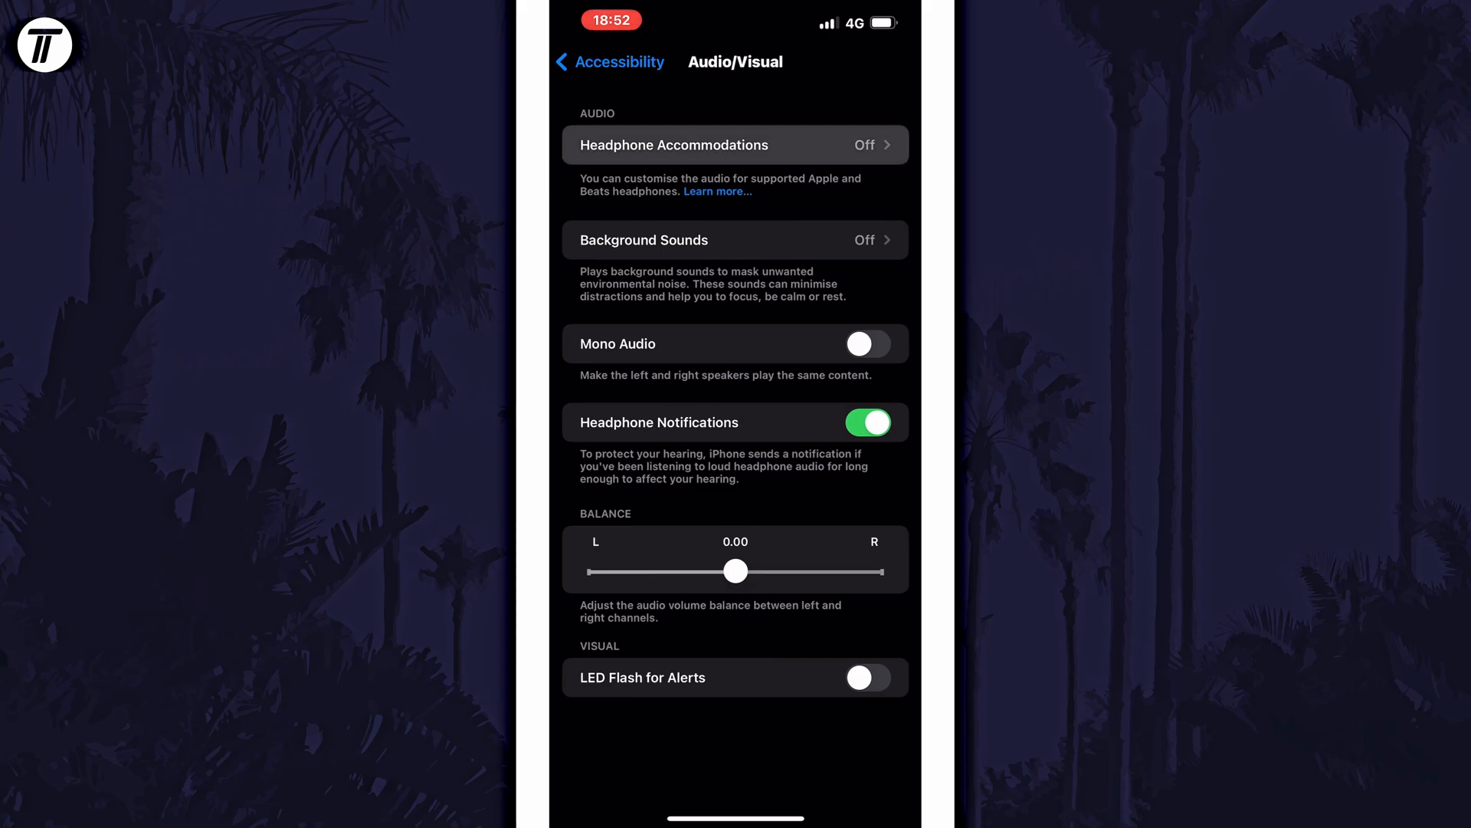
click(734, 144)
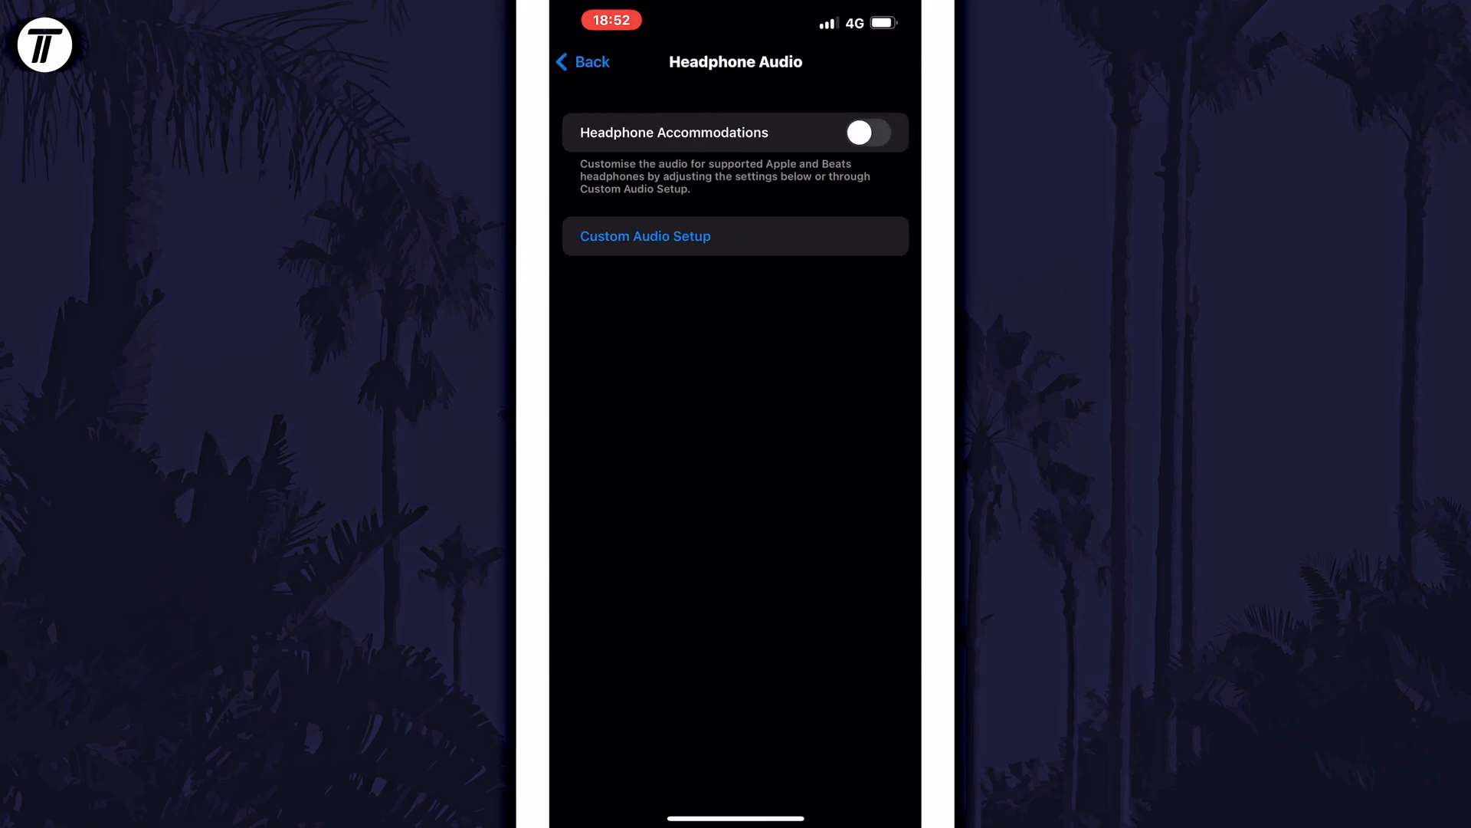
click(867, 132)
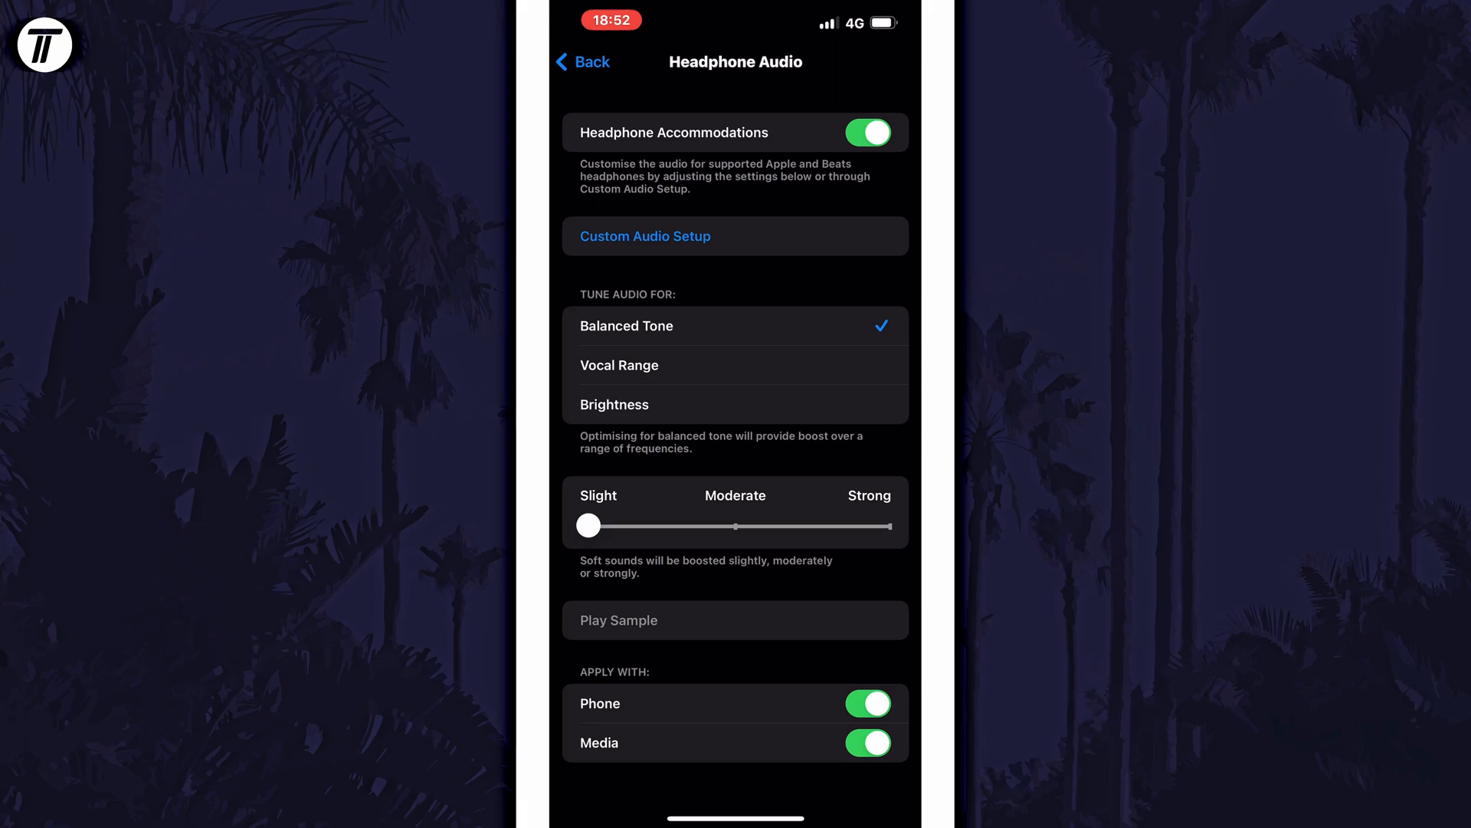
Step: Try tuning audio for Brightness and acknowledge the headphones-not-supported alert
click(734, 405)
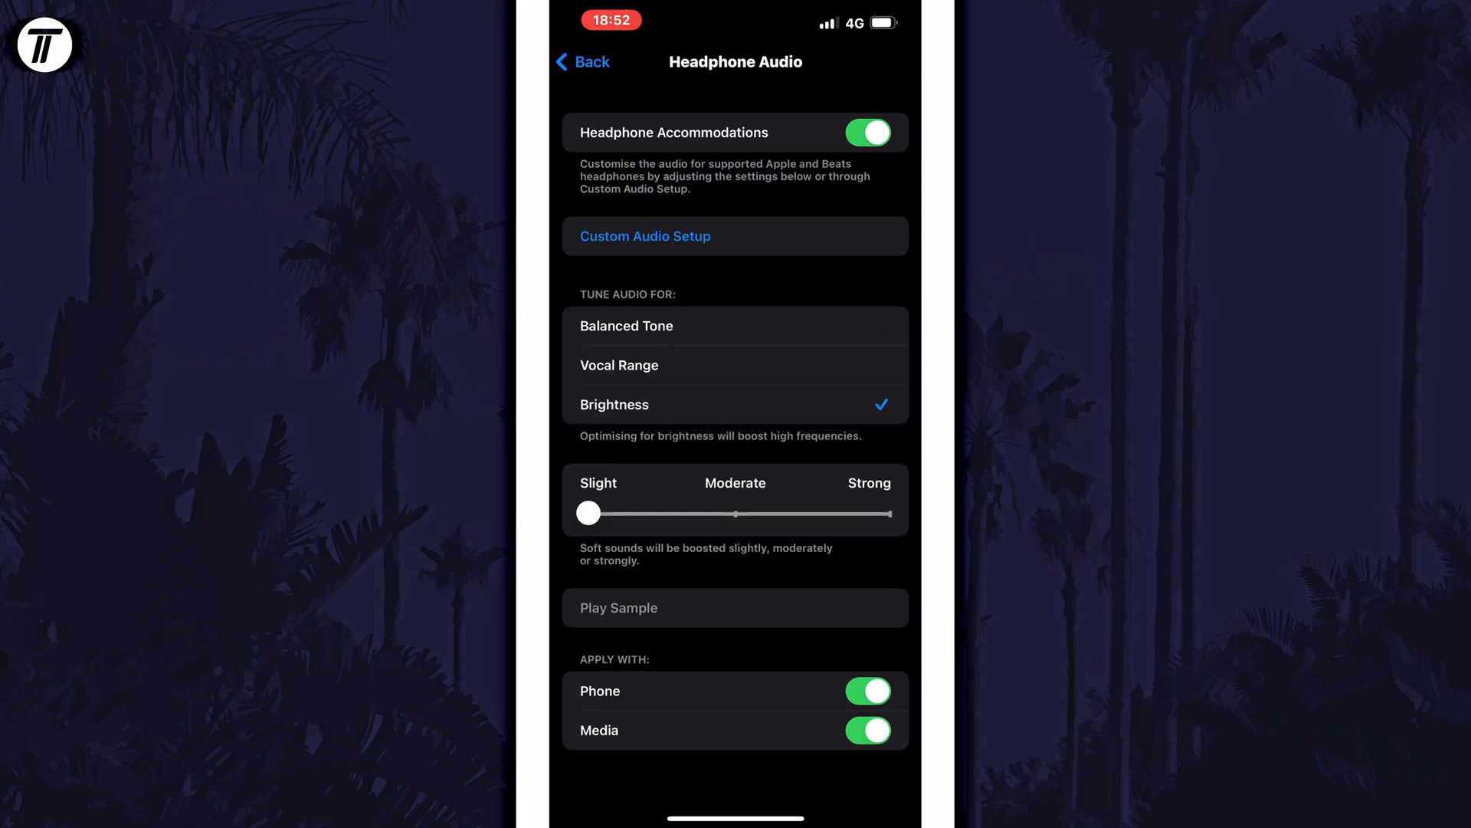
click(618, 365)
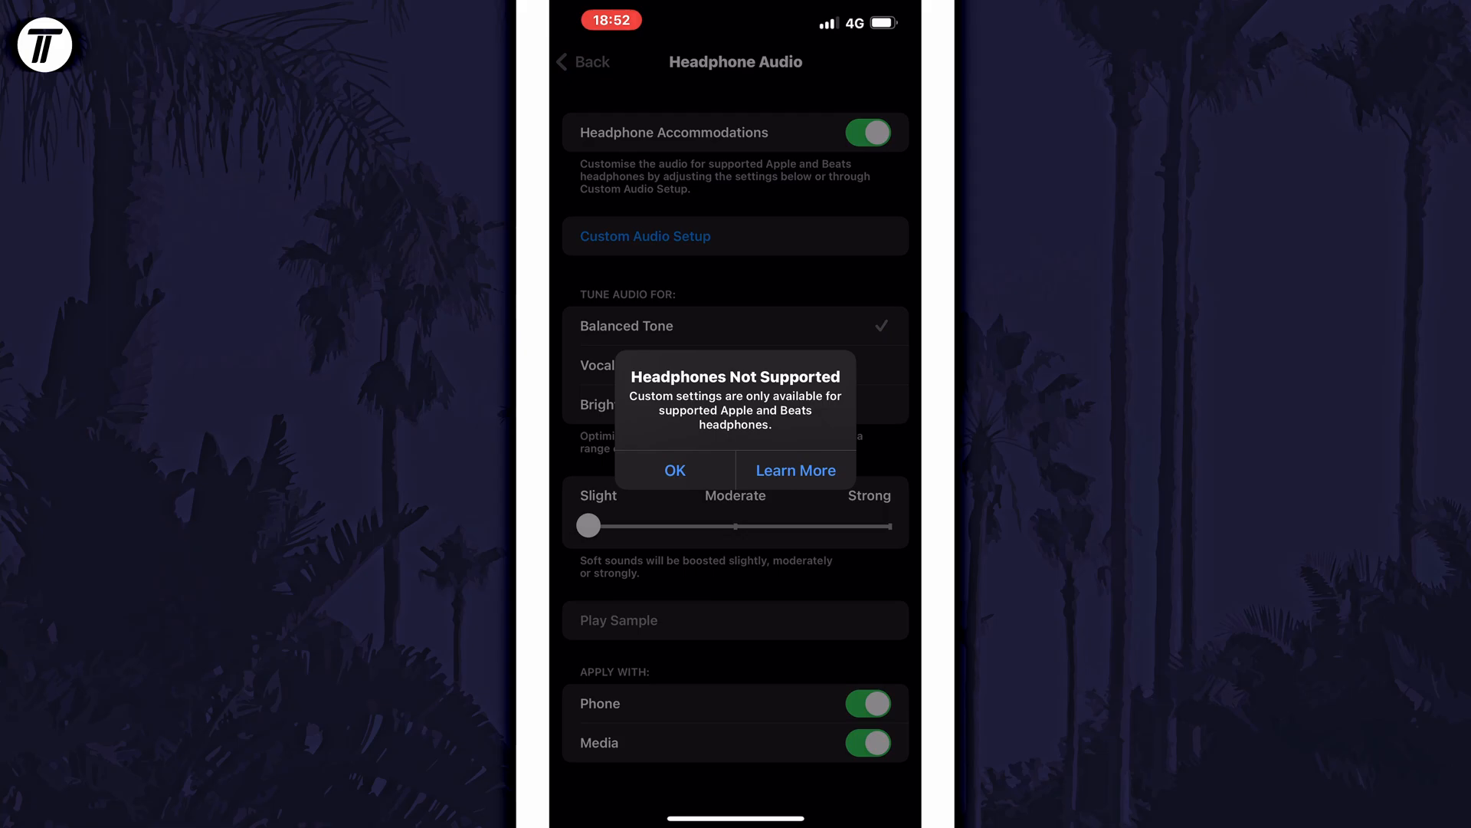
click(675, 471)
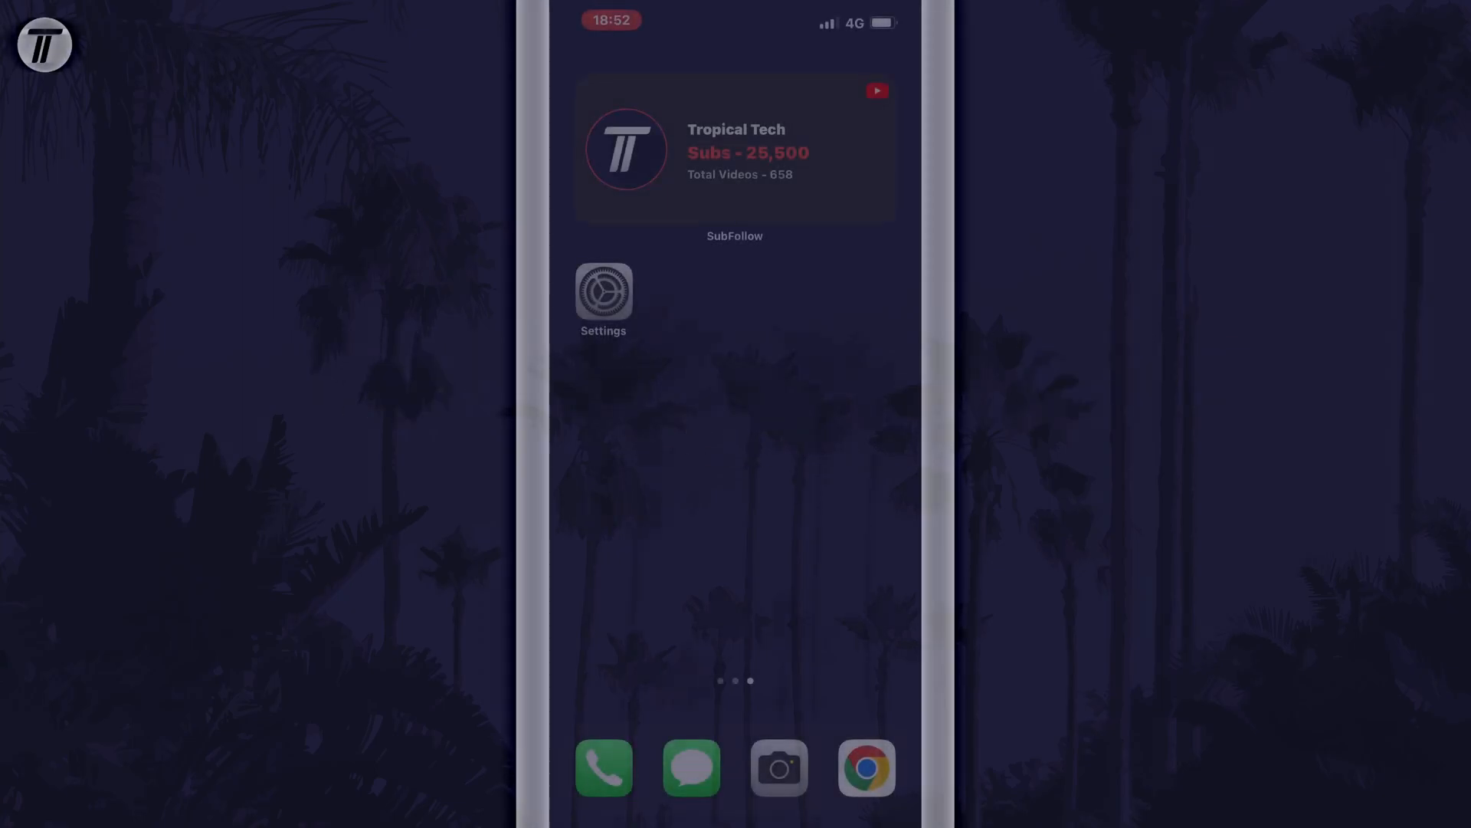
Step: Set Music's Mobile Data Streaming to High Quality and return to Music settings
click(604, 291)
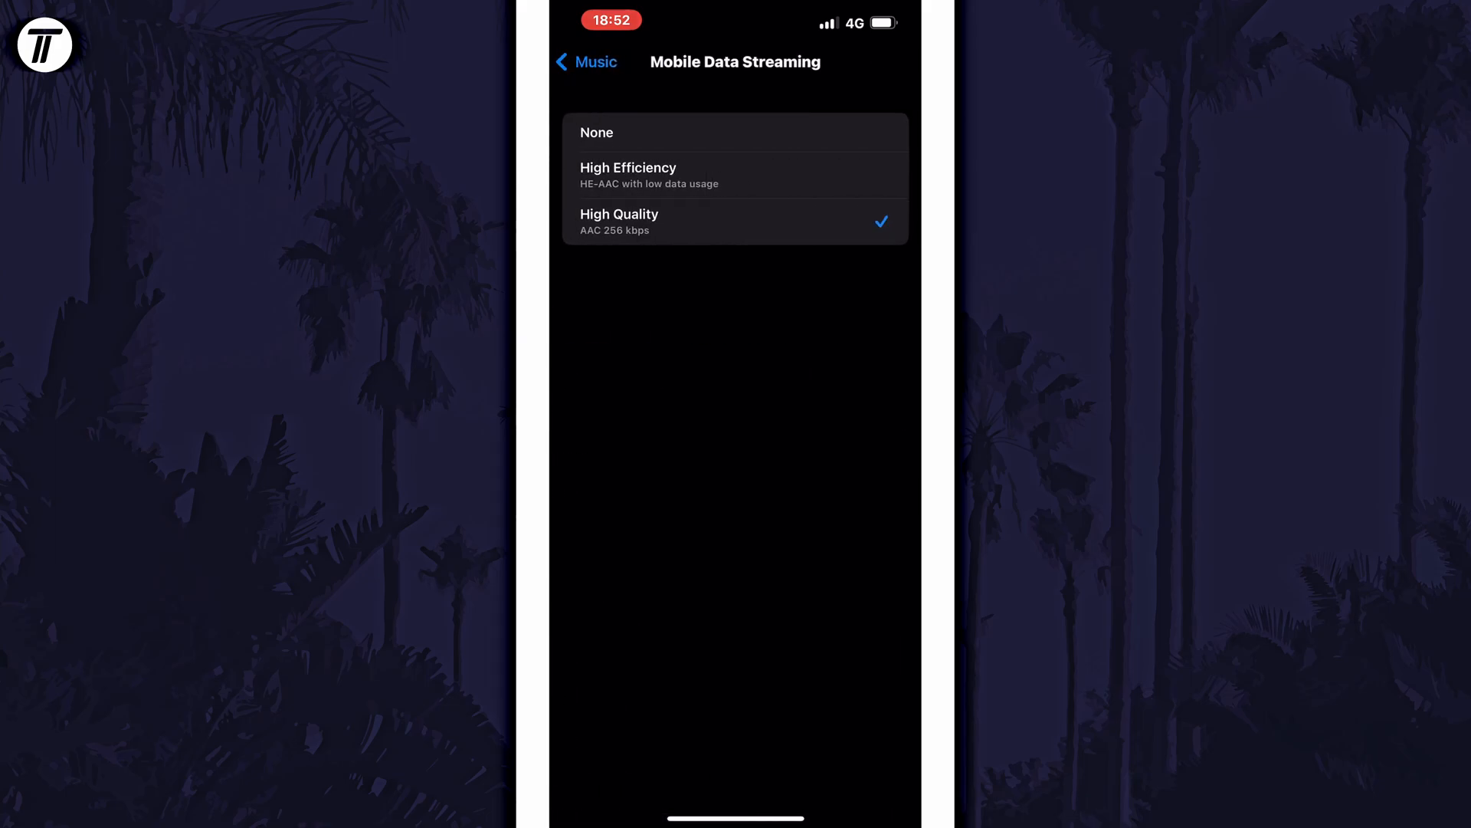
click(733, 220)
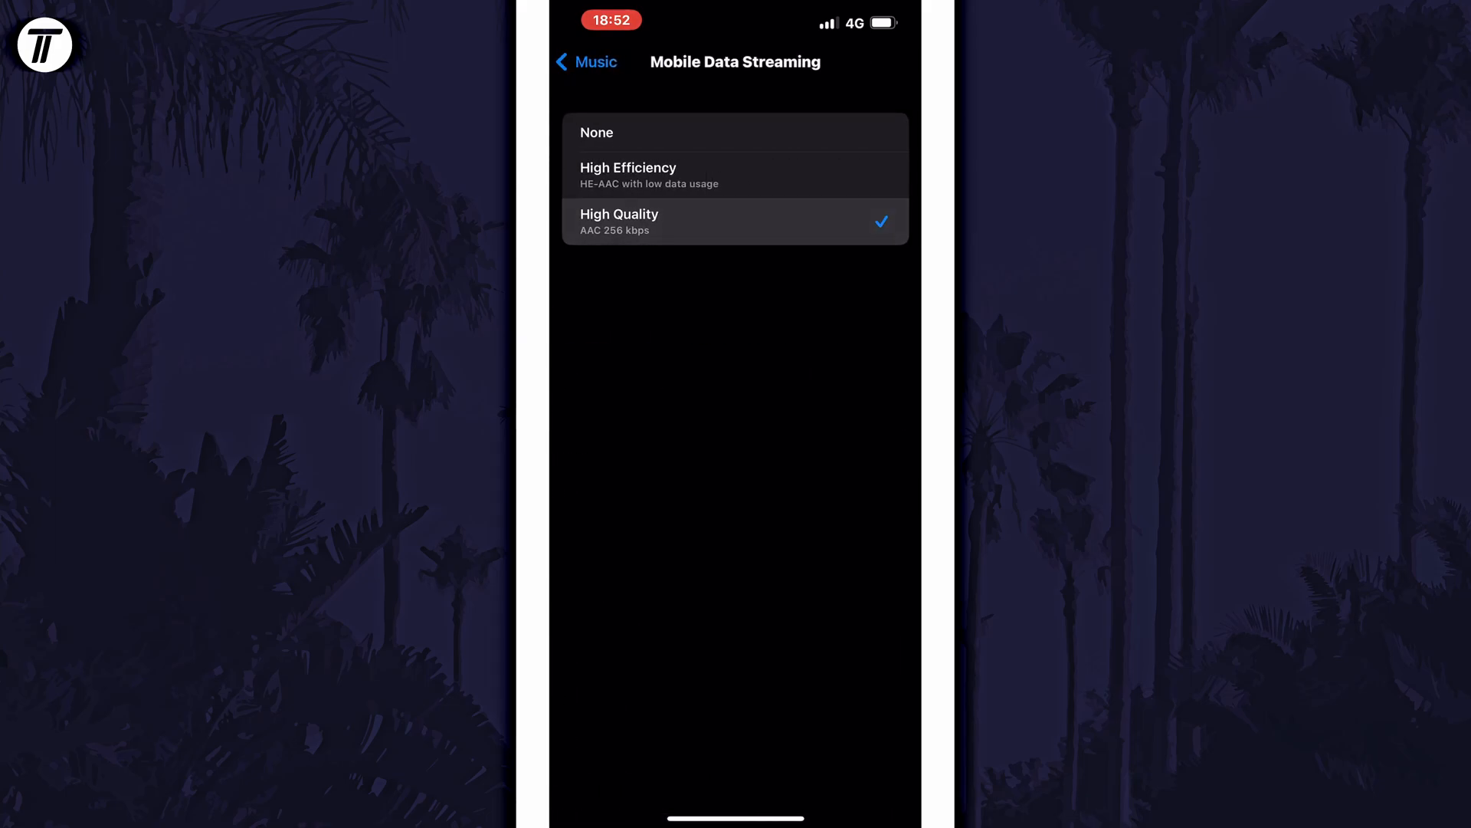
click(586, 61)
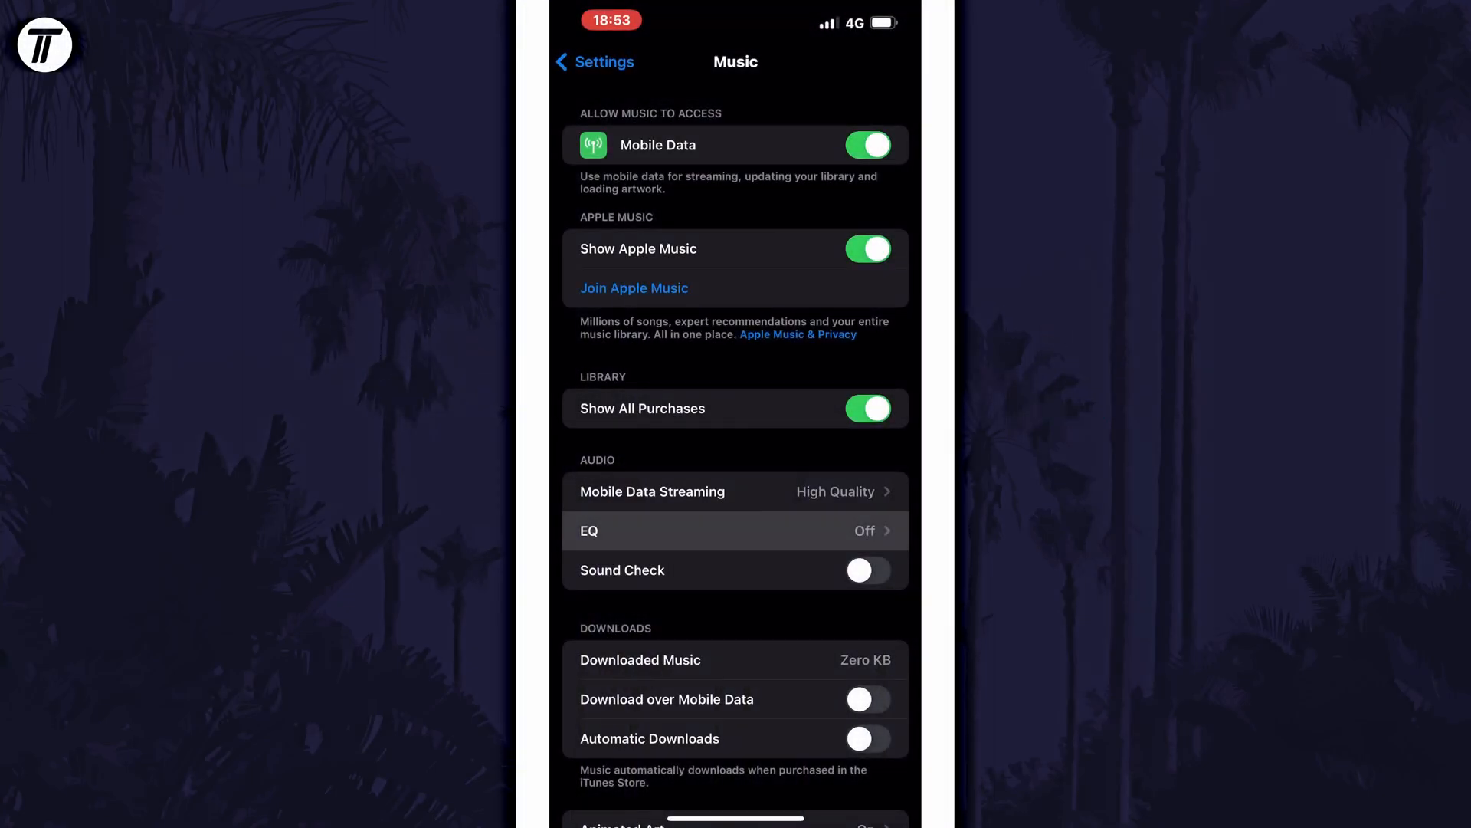
Step: Browse Music's EQ preset list, leaving EQ off
click(735, 530)
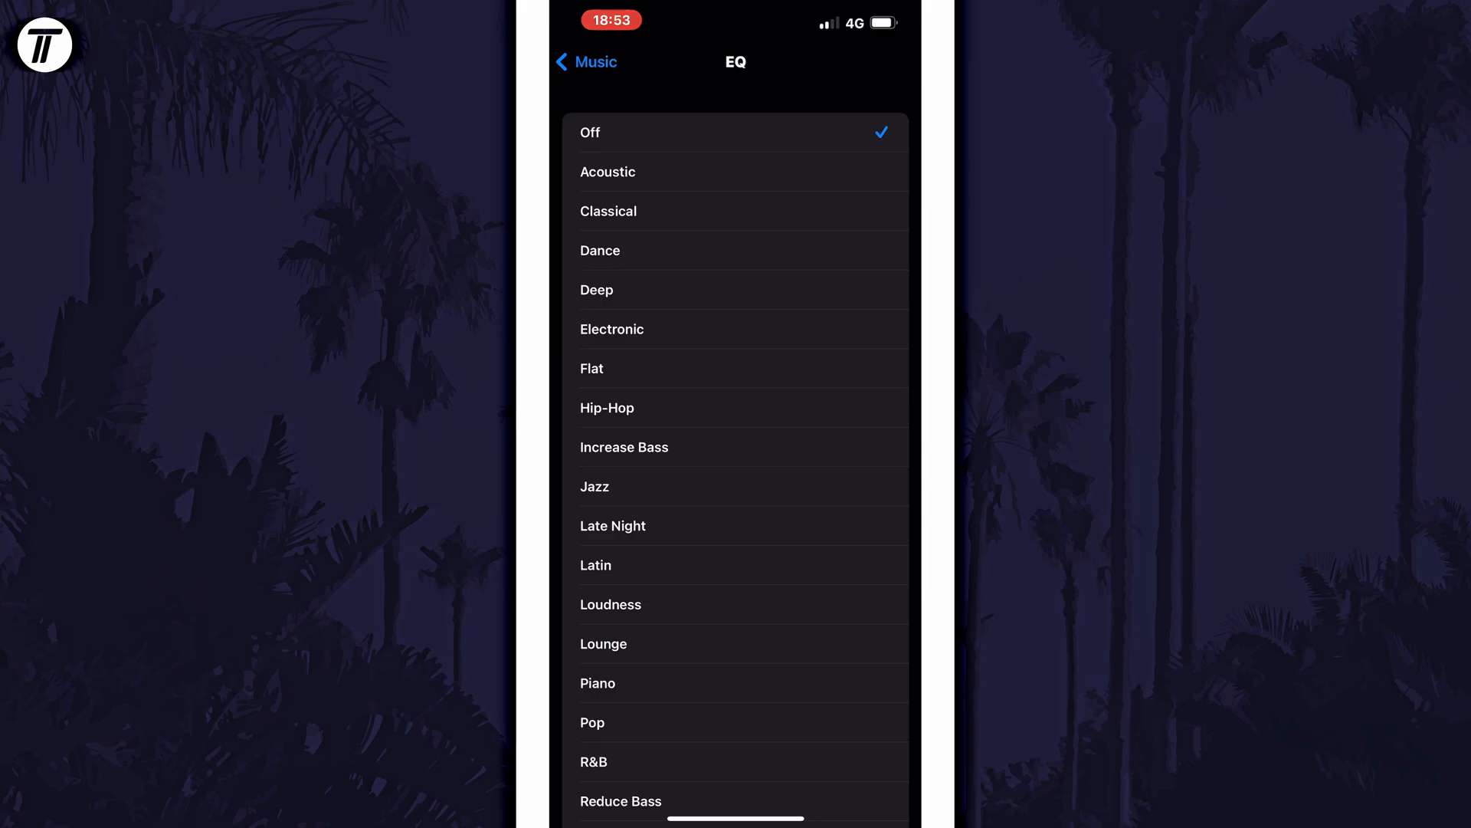
click(600, 250)
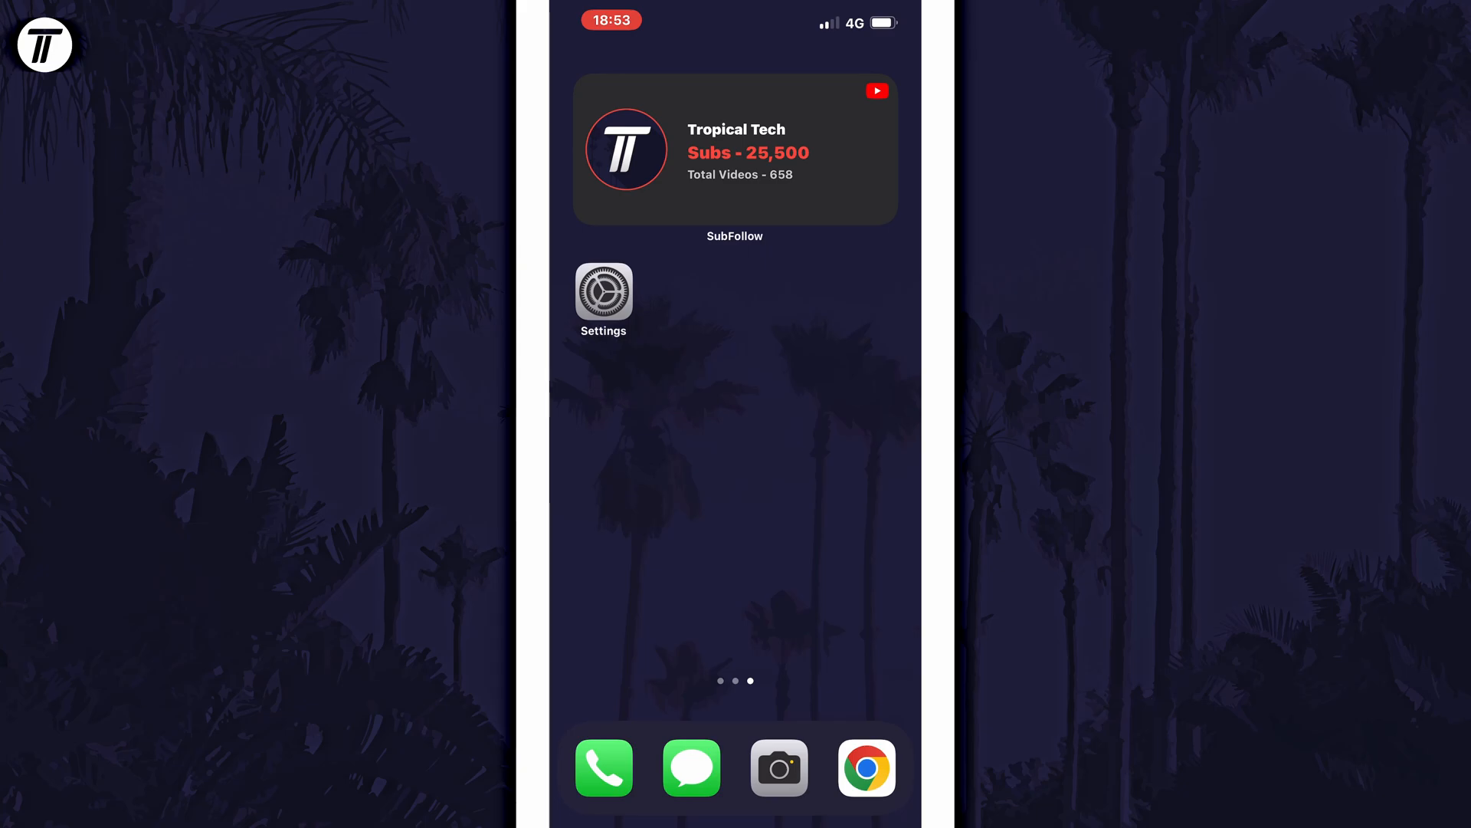
click(604, 291)
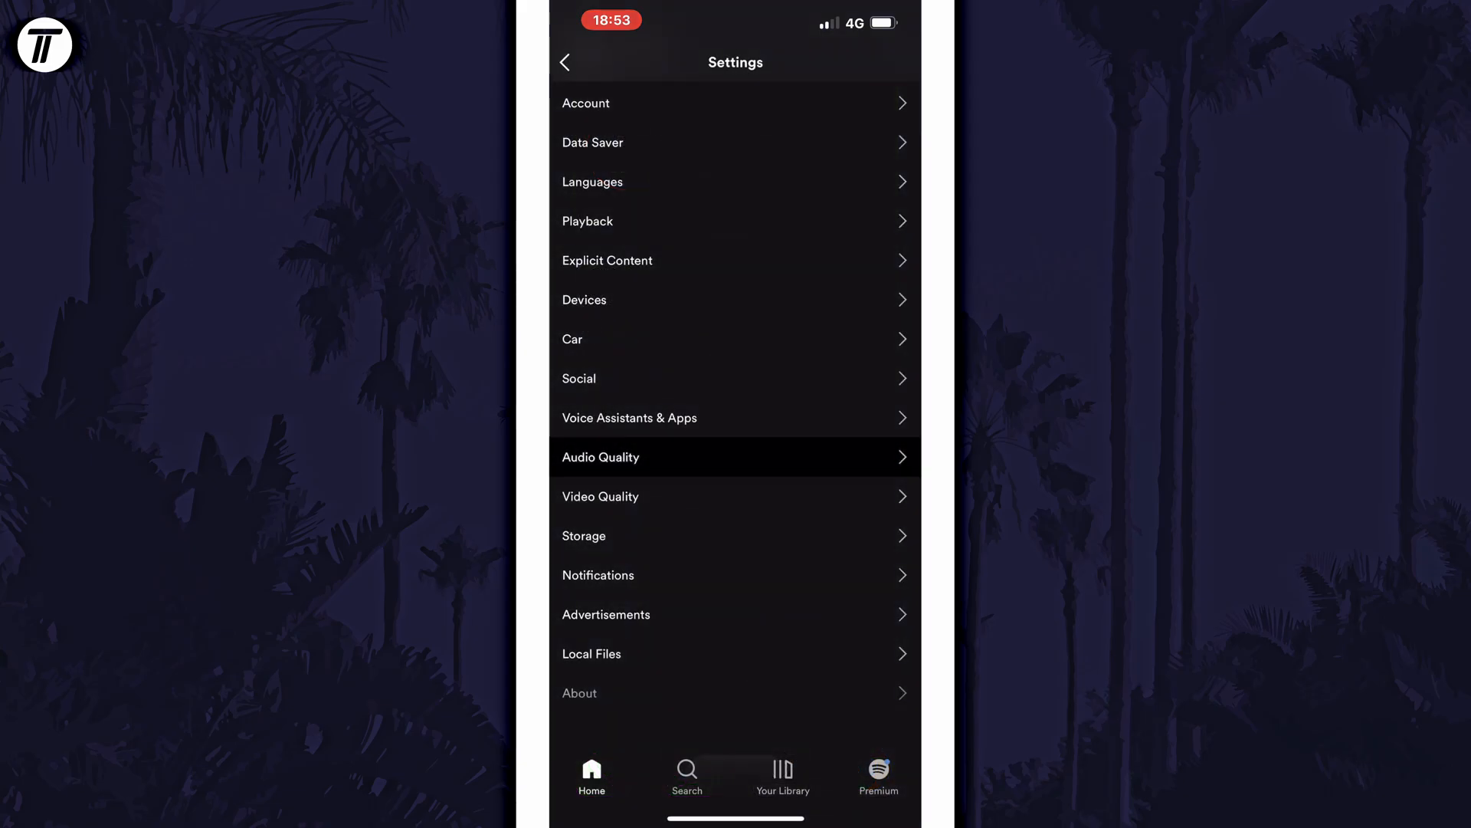
click(601, 457)
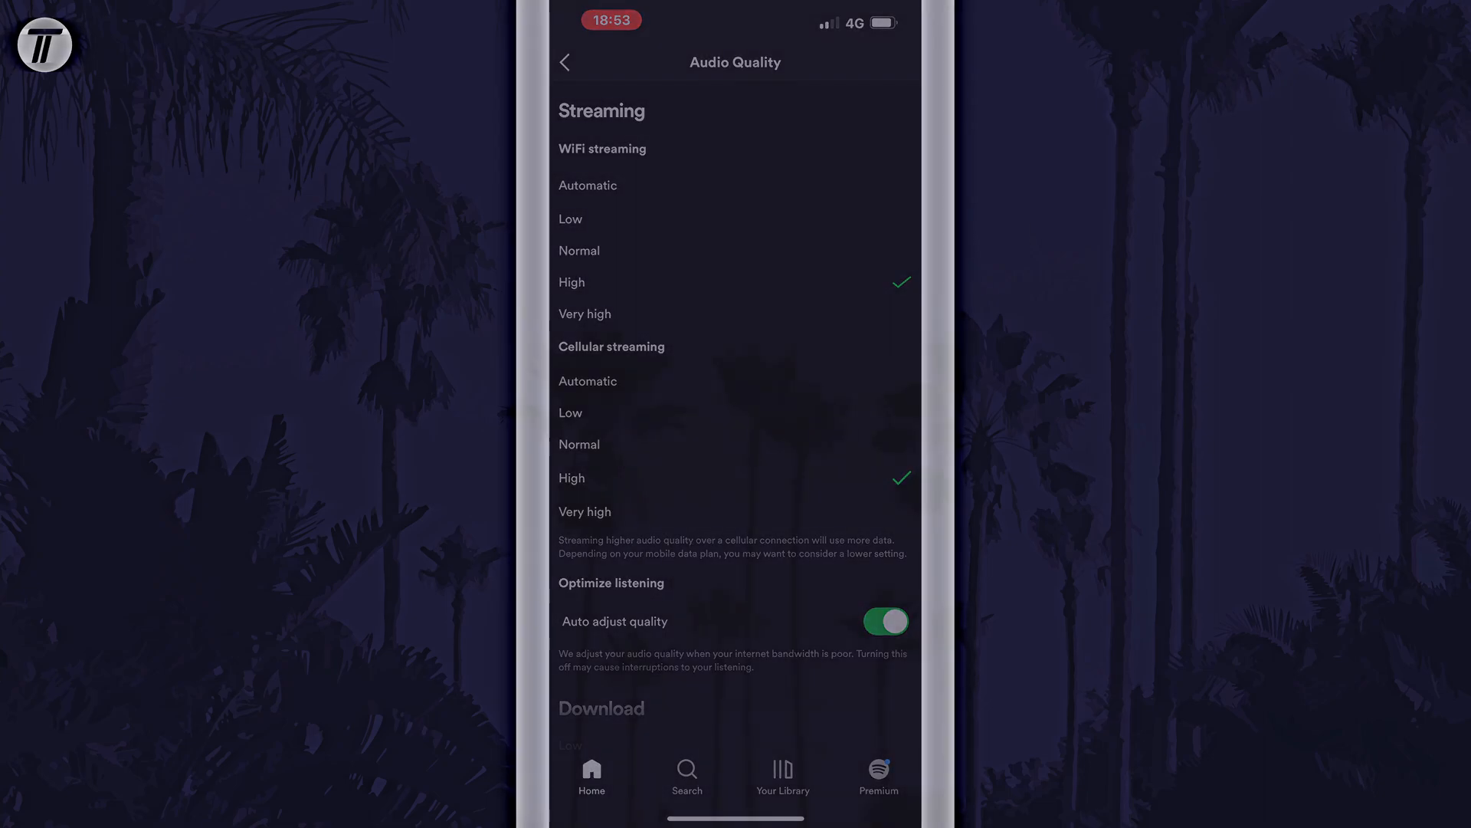
key(home)
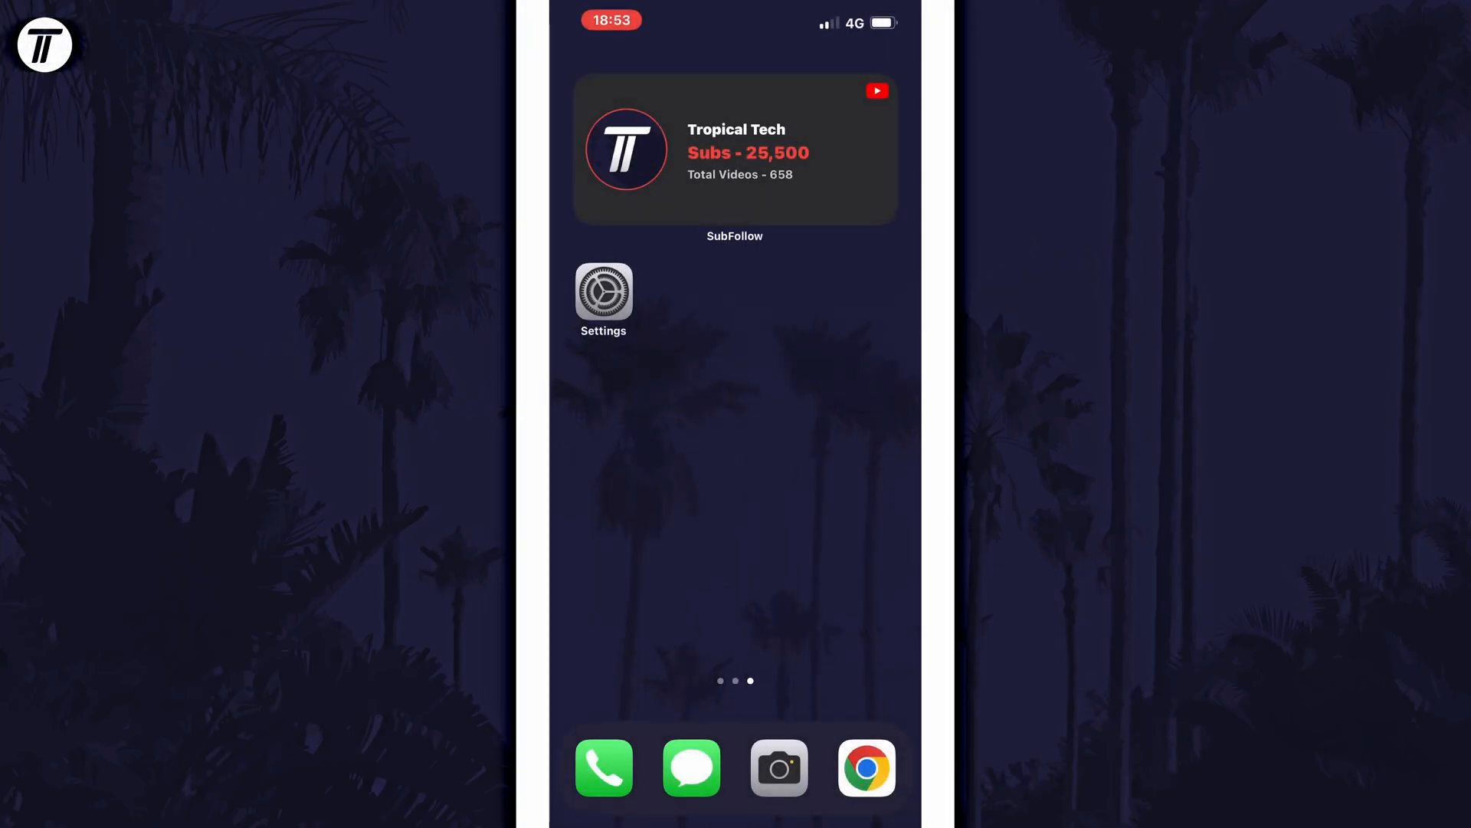
Step: Set Voice Memos Audio Quality to Lossless instead of Compressed
click(604, 291)
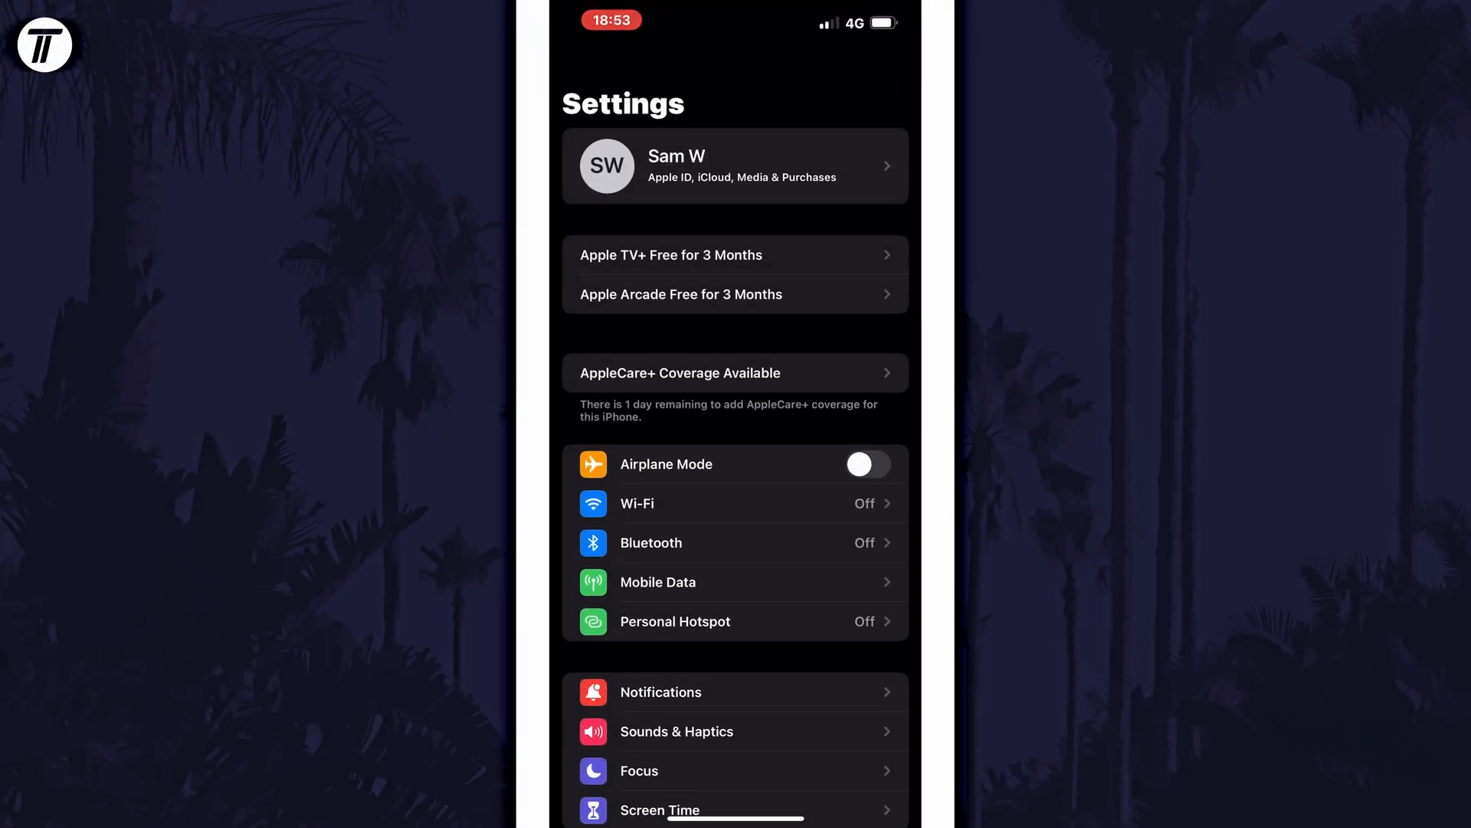
scroll(down, 3)
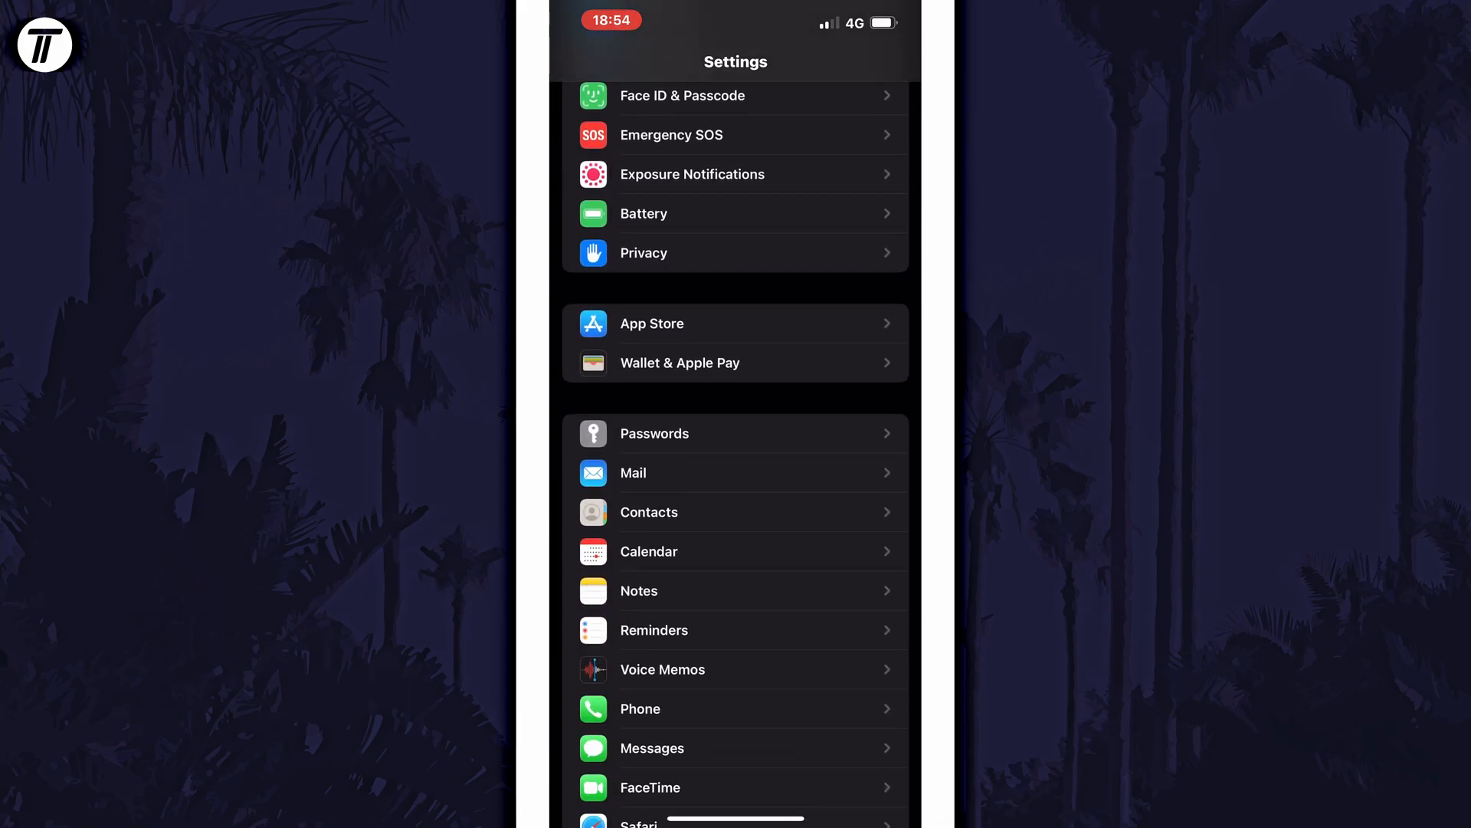
click(662, 670)
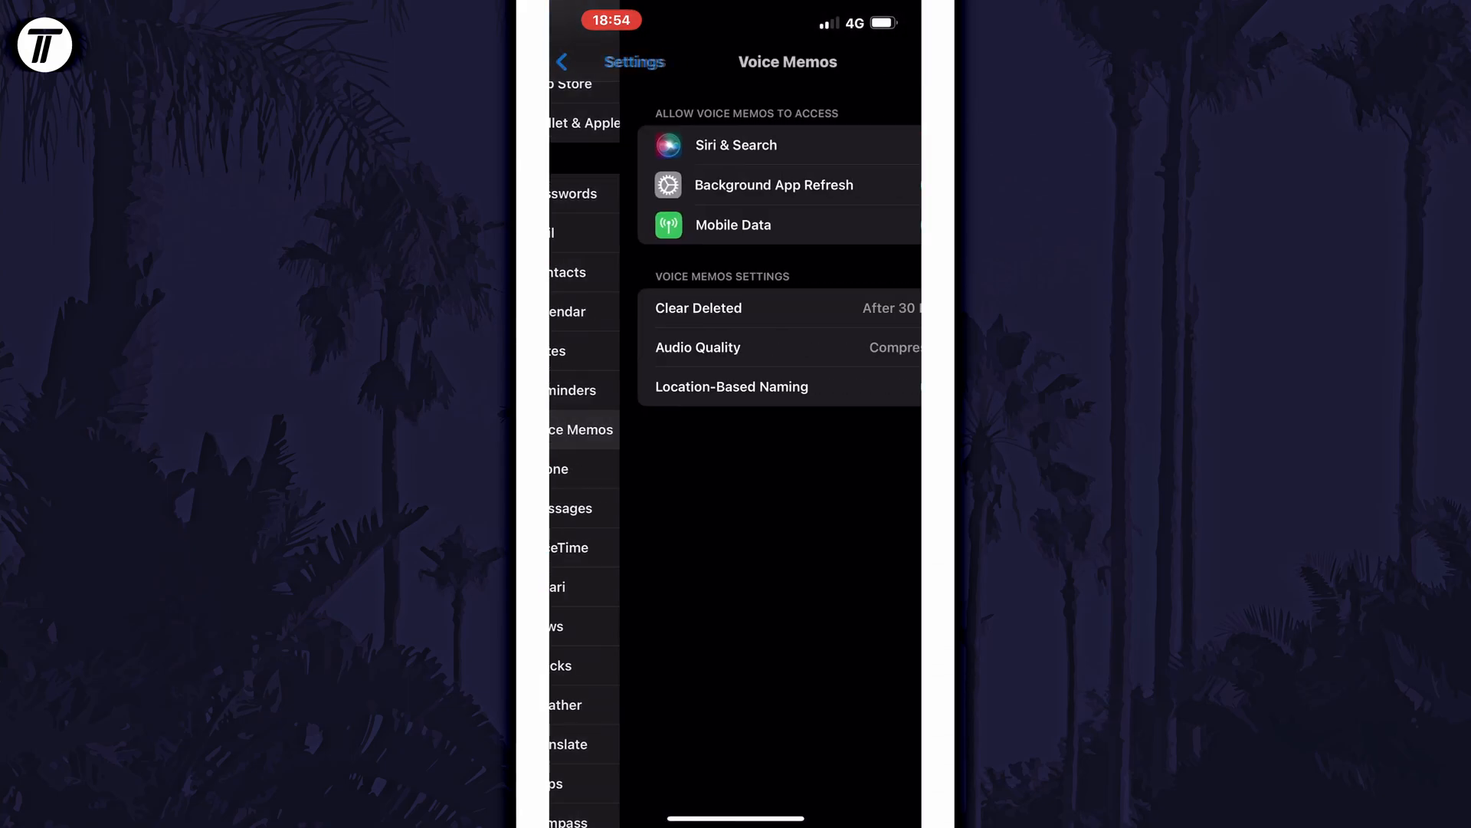
click(699, 348)
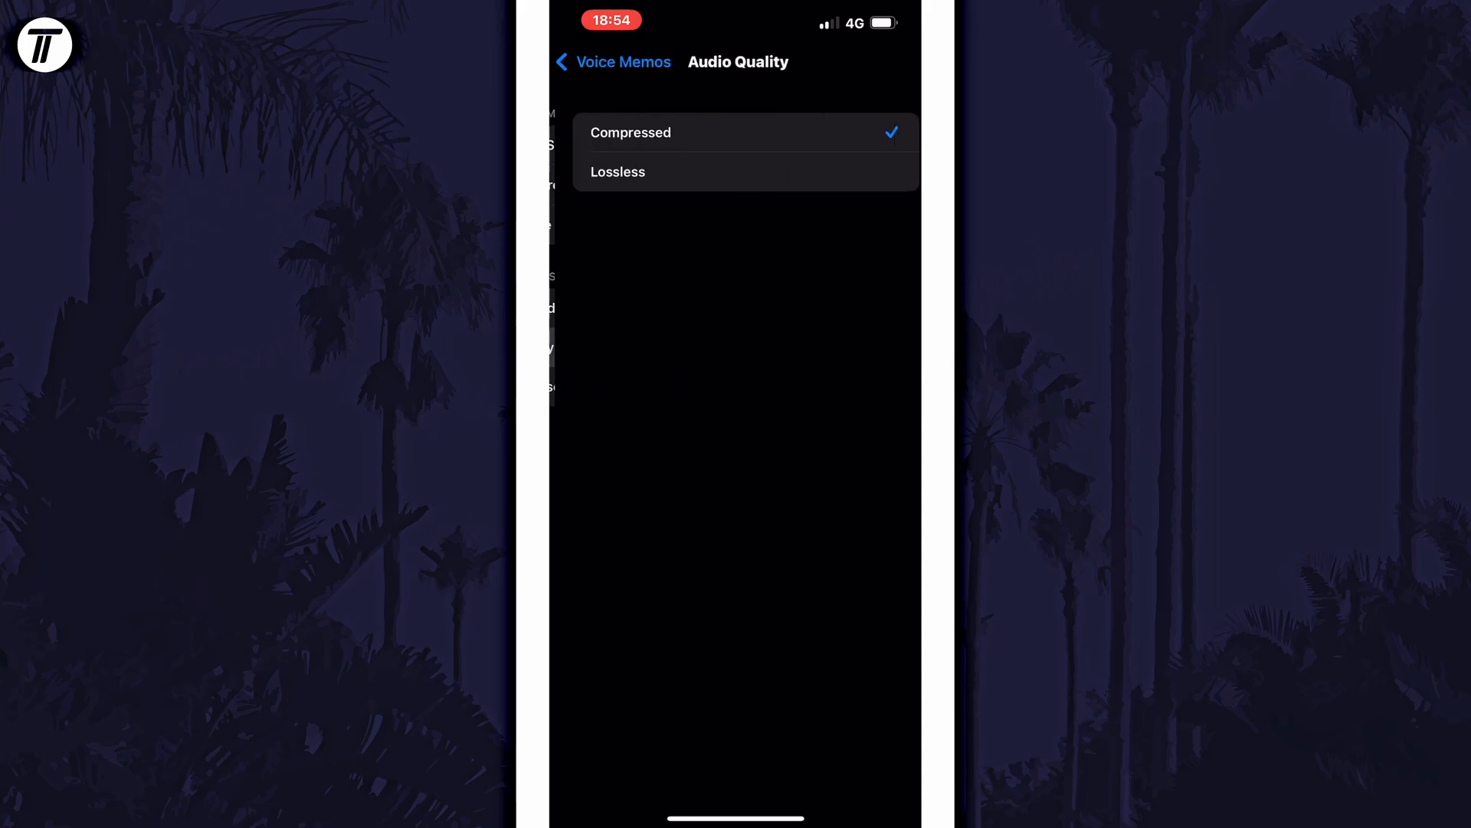
click(734, 171)
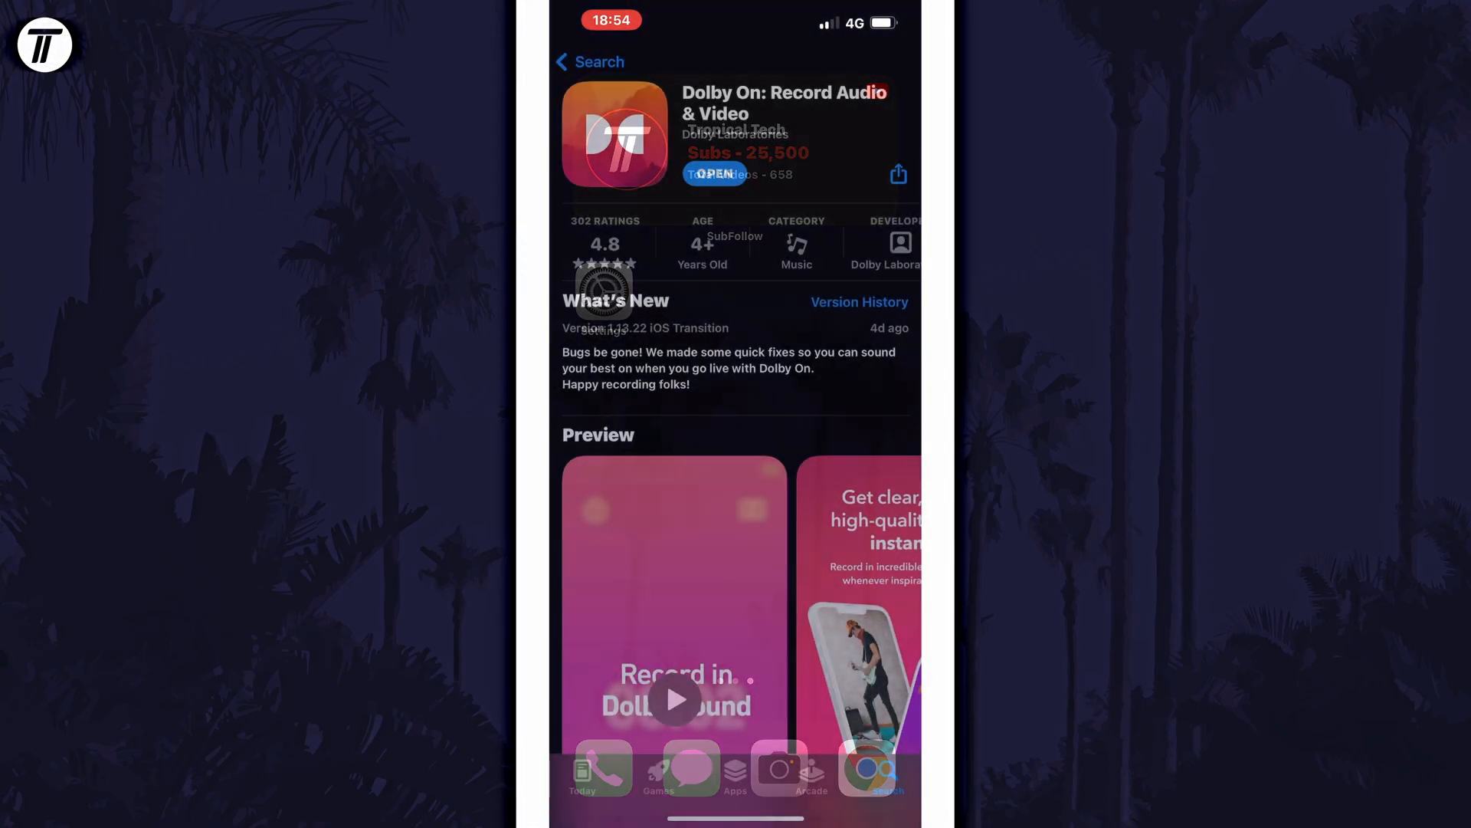
Step: Open Track 2's Noise Reduction tool in Dolby On, showing level 3
click(713, 173)
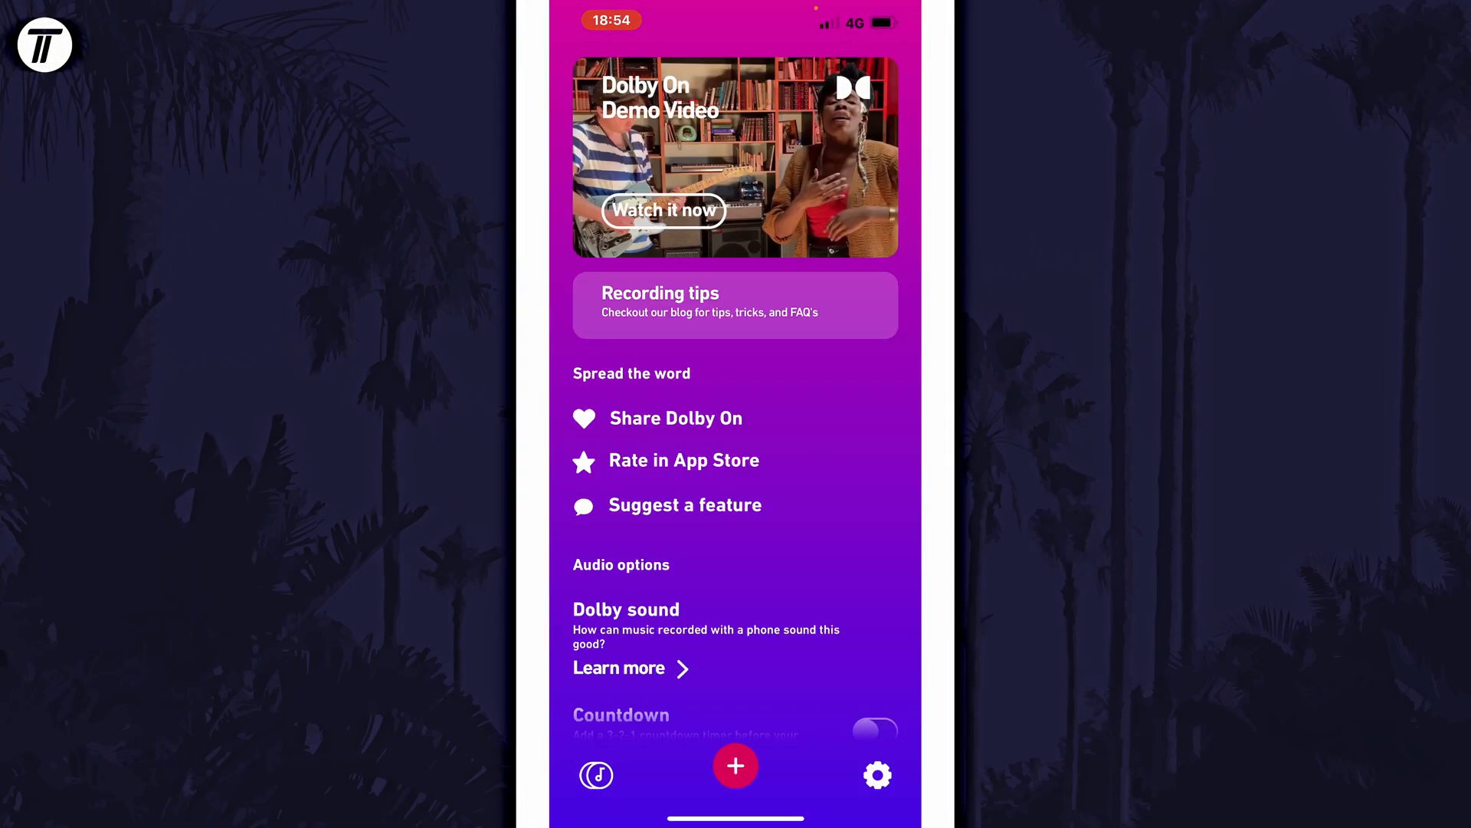
scroll(down, 3)
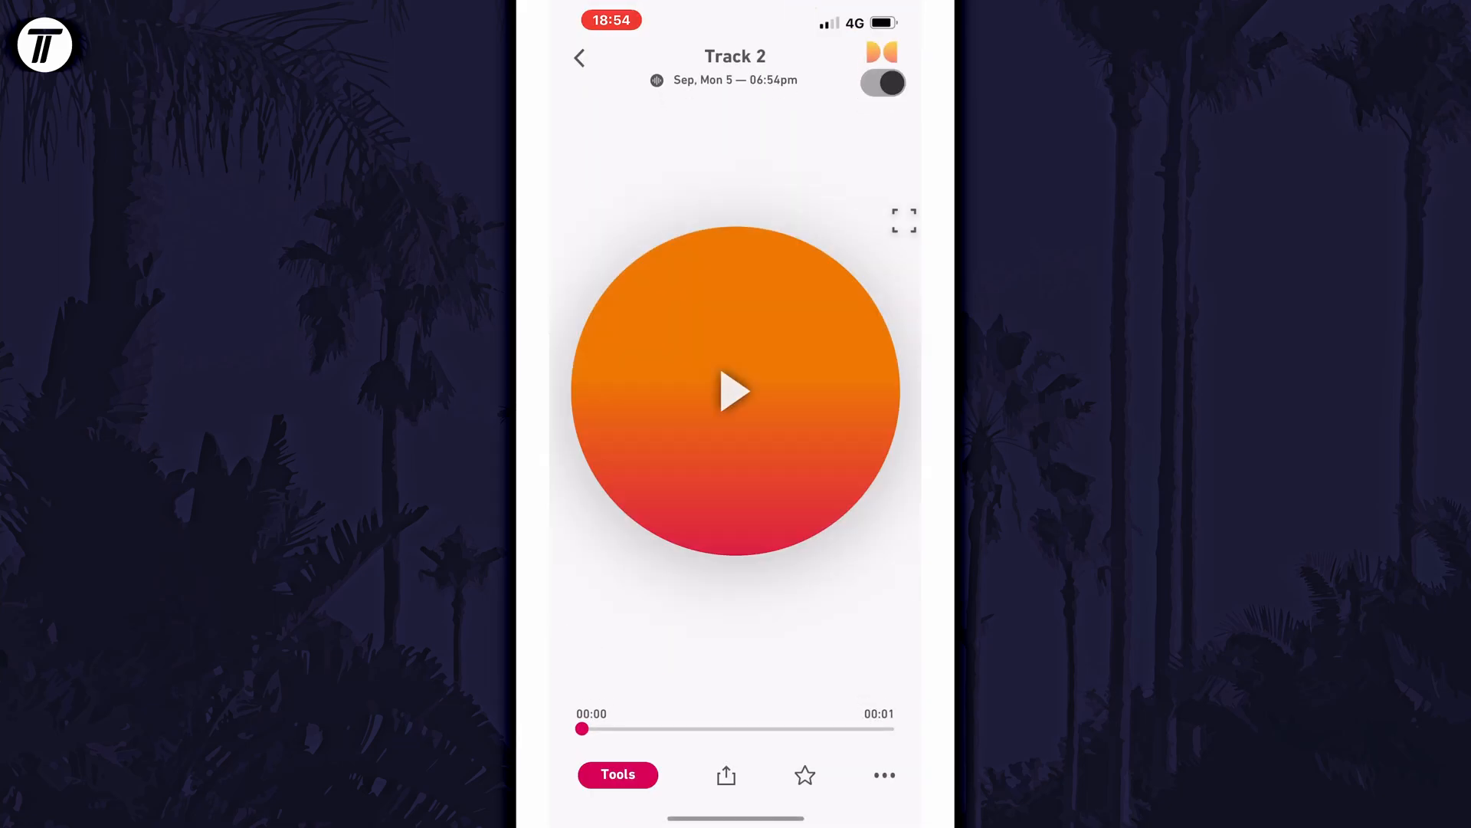
click(618, 774)
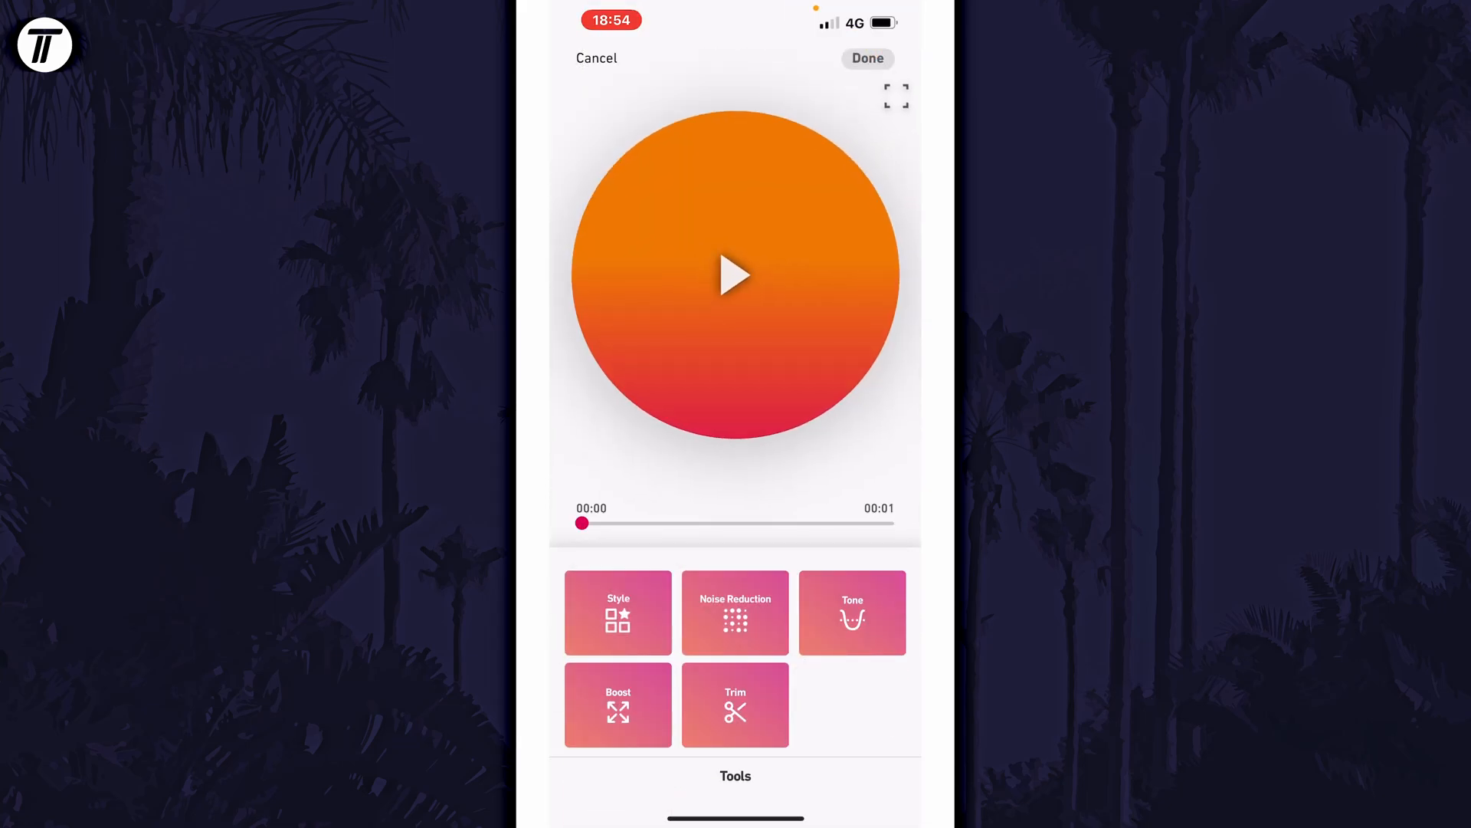
click(734, 611)
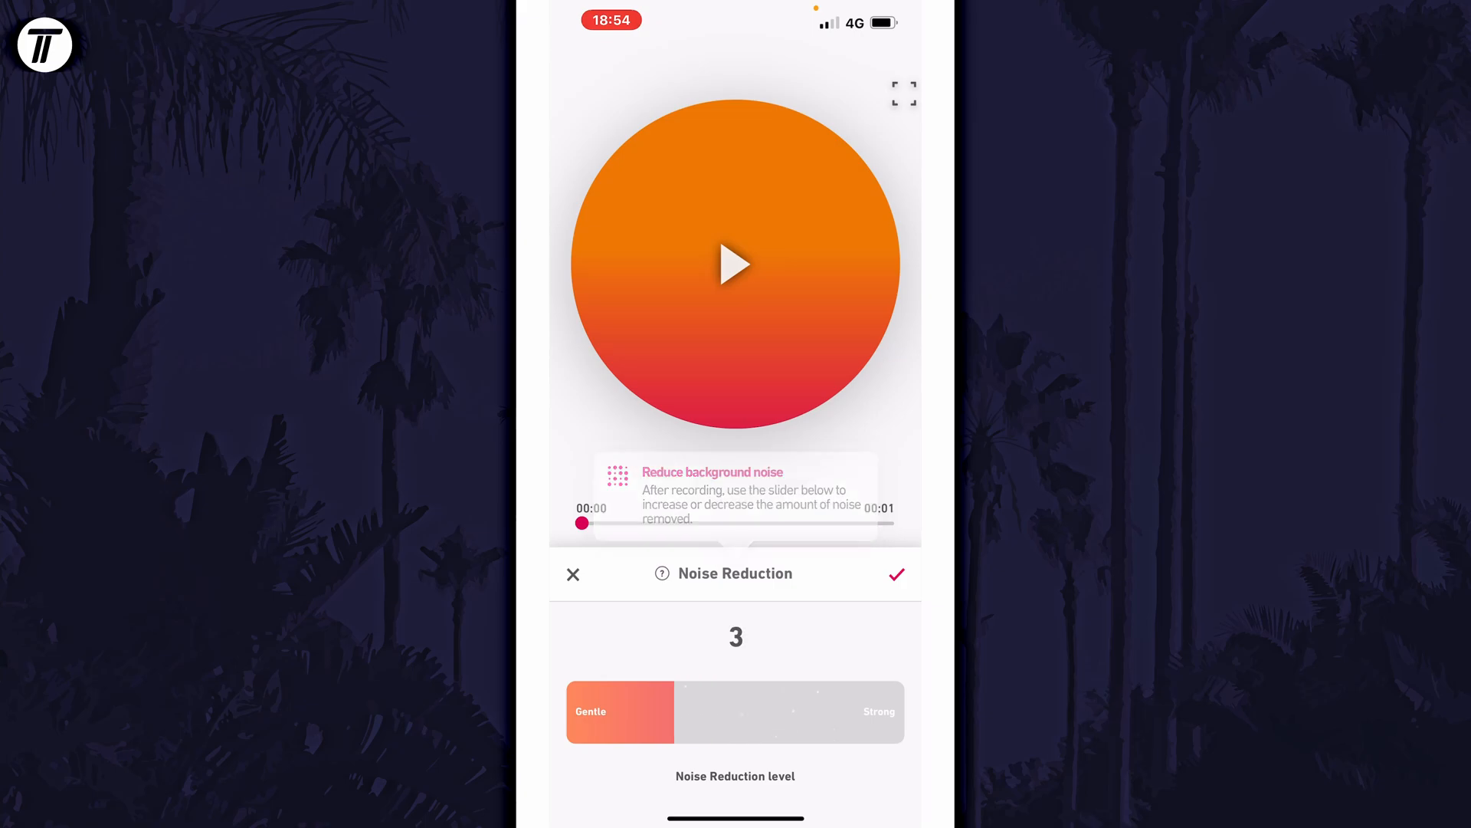